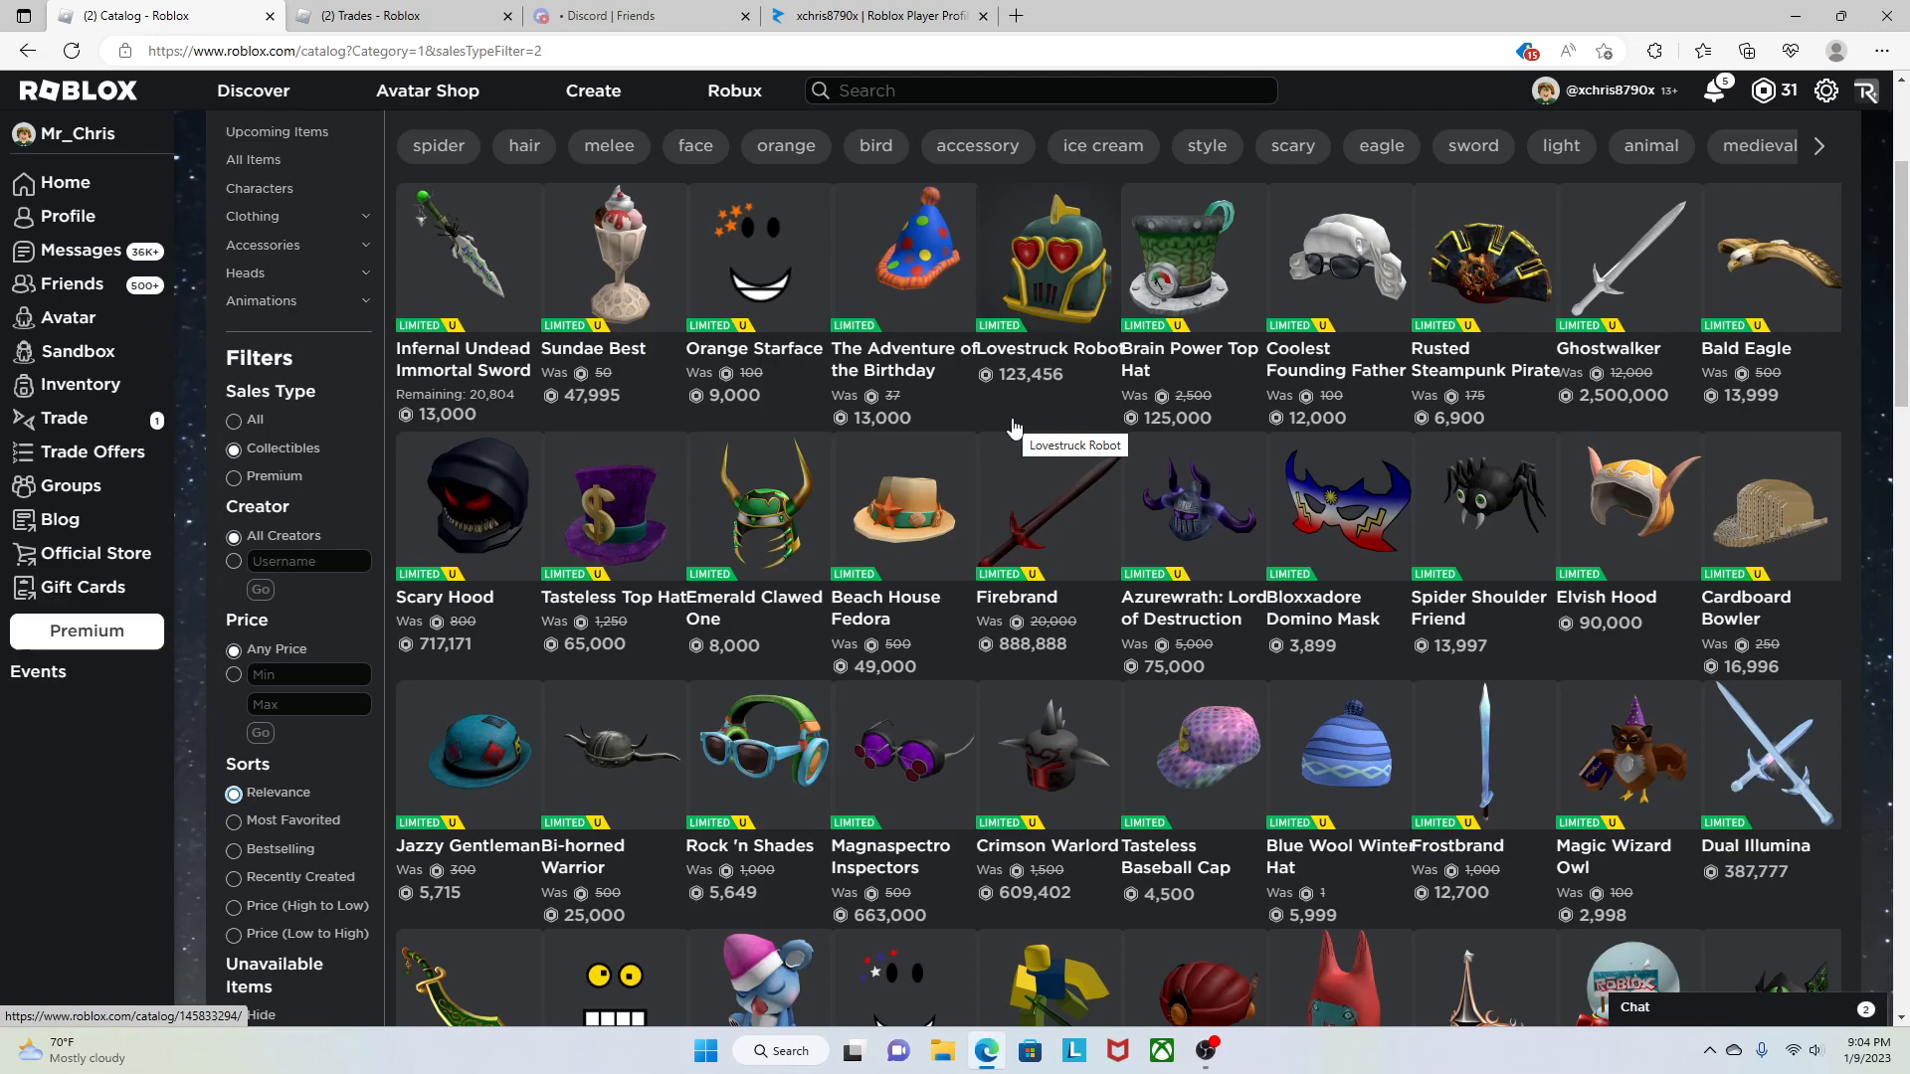
{"action": "mouse_move", "coordinate": [640, 671]}
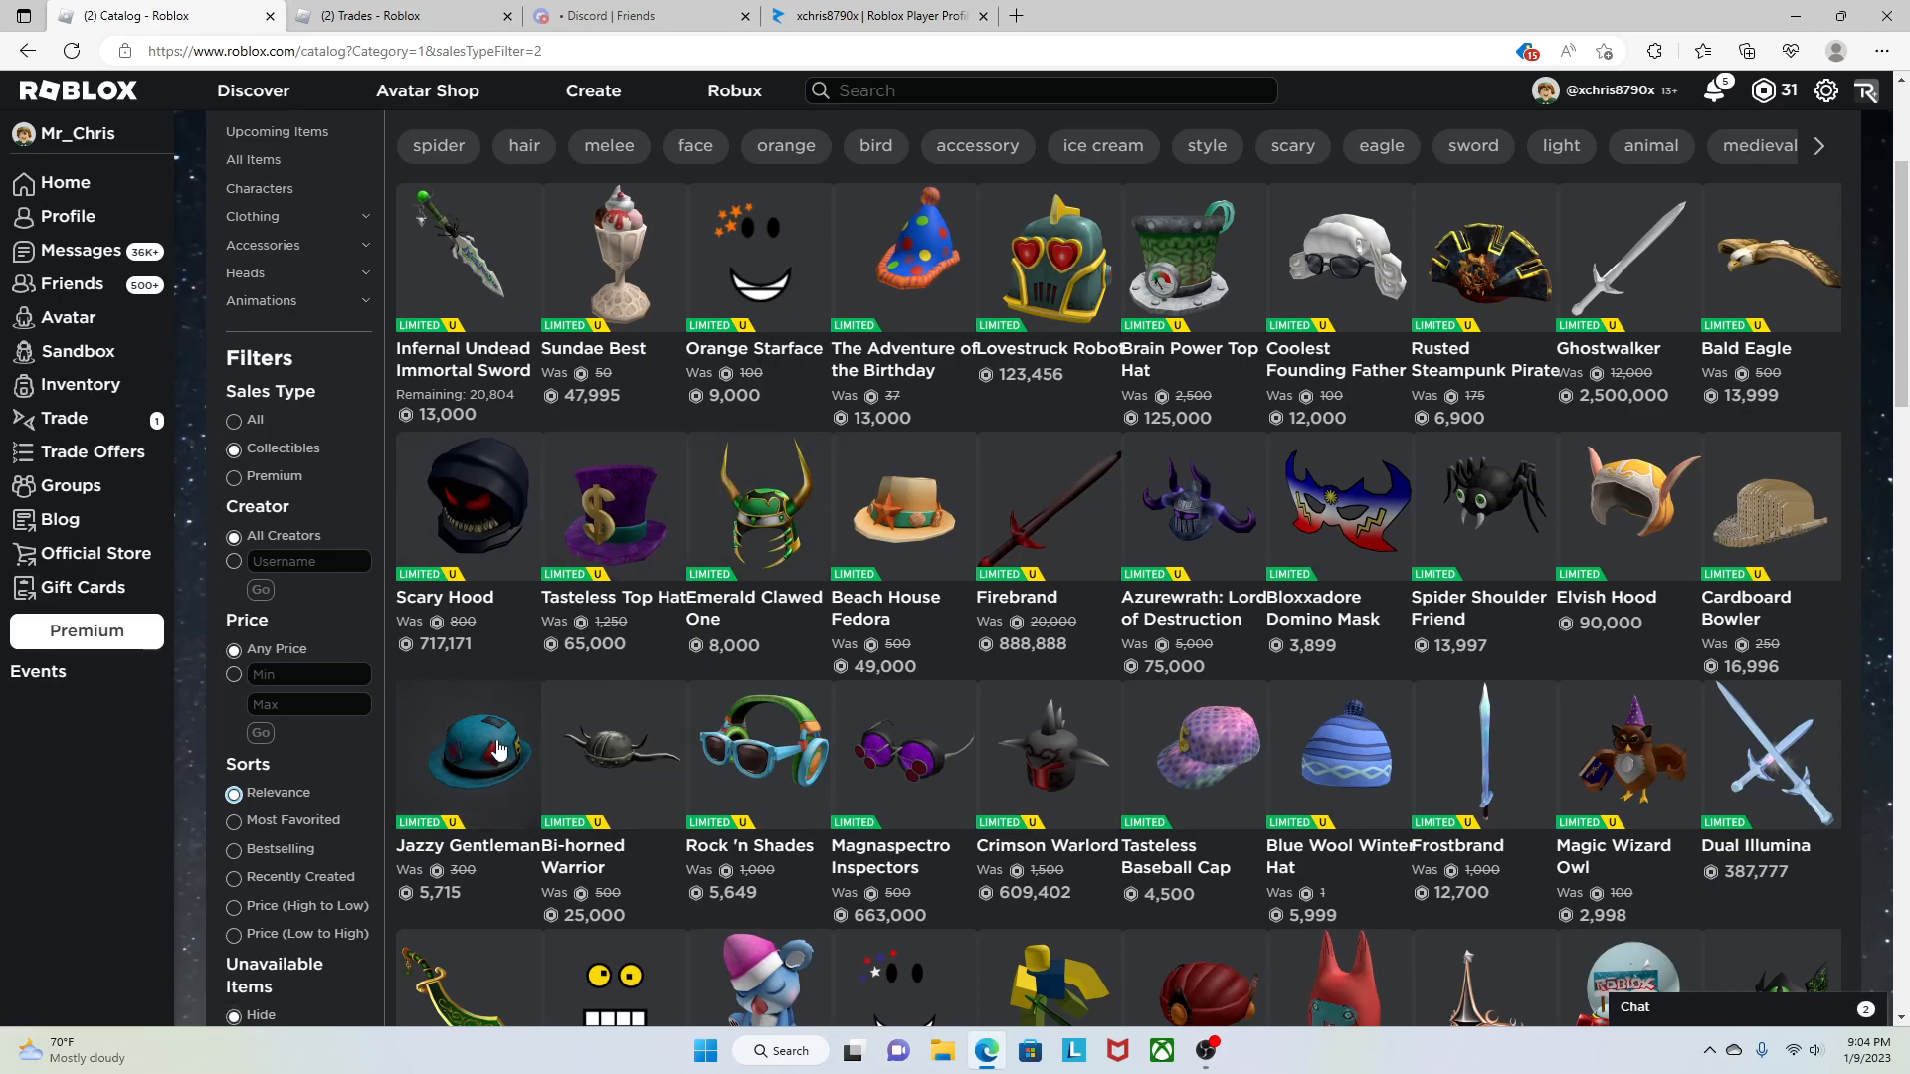
Sort the collectible limiteds by Price (Low to High) and scroll through the cheapest results.
{"action": "left_click", "coordinate": [233, 934]}
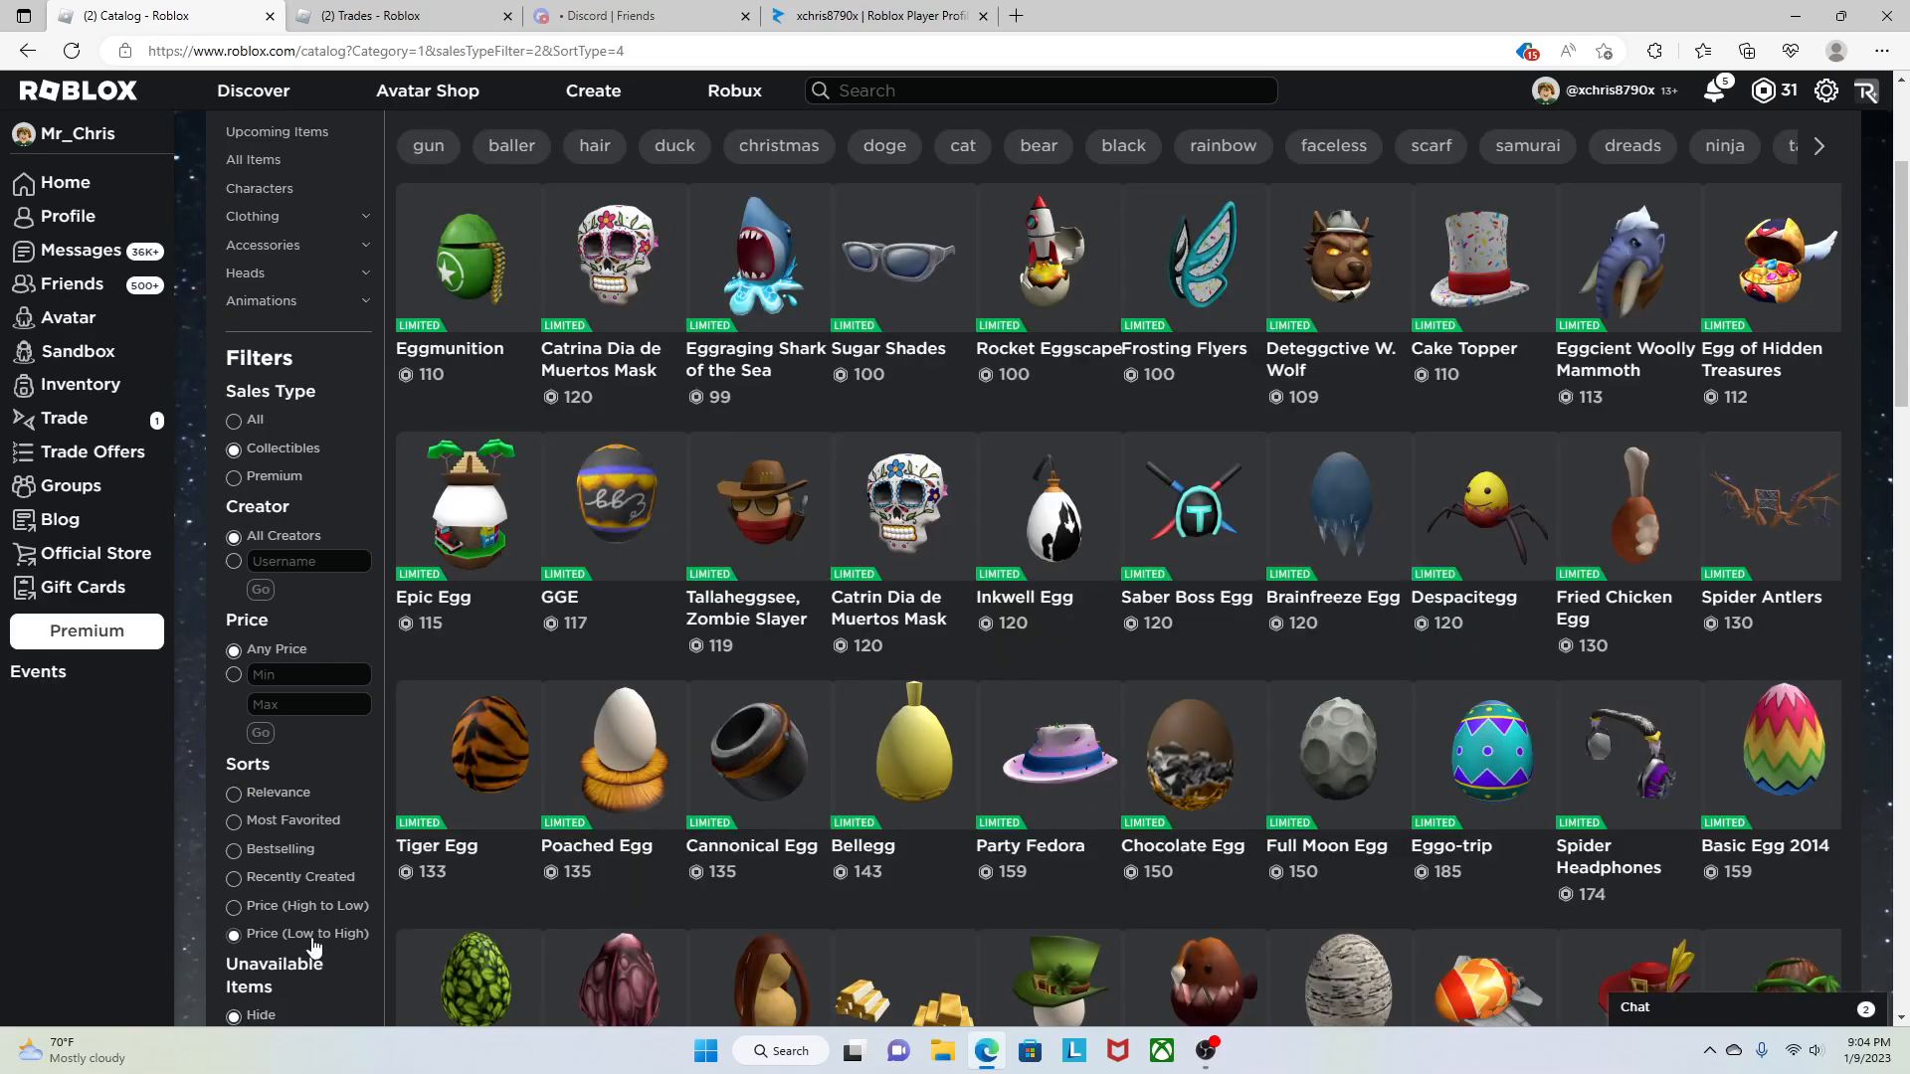
{"action": "mouse_move", "coordinate": [1373, 548]}
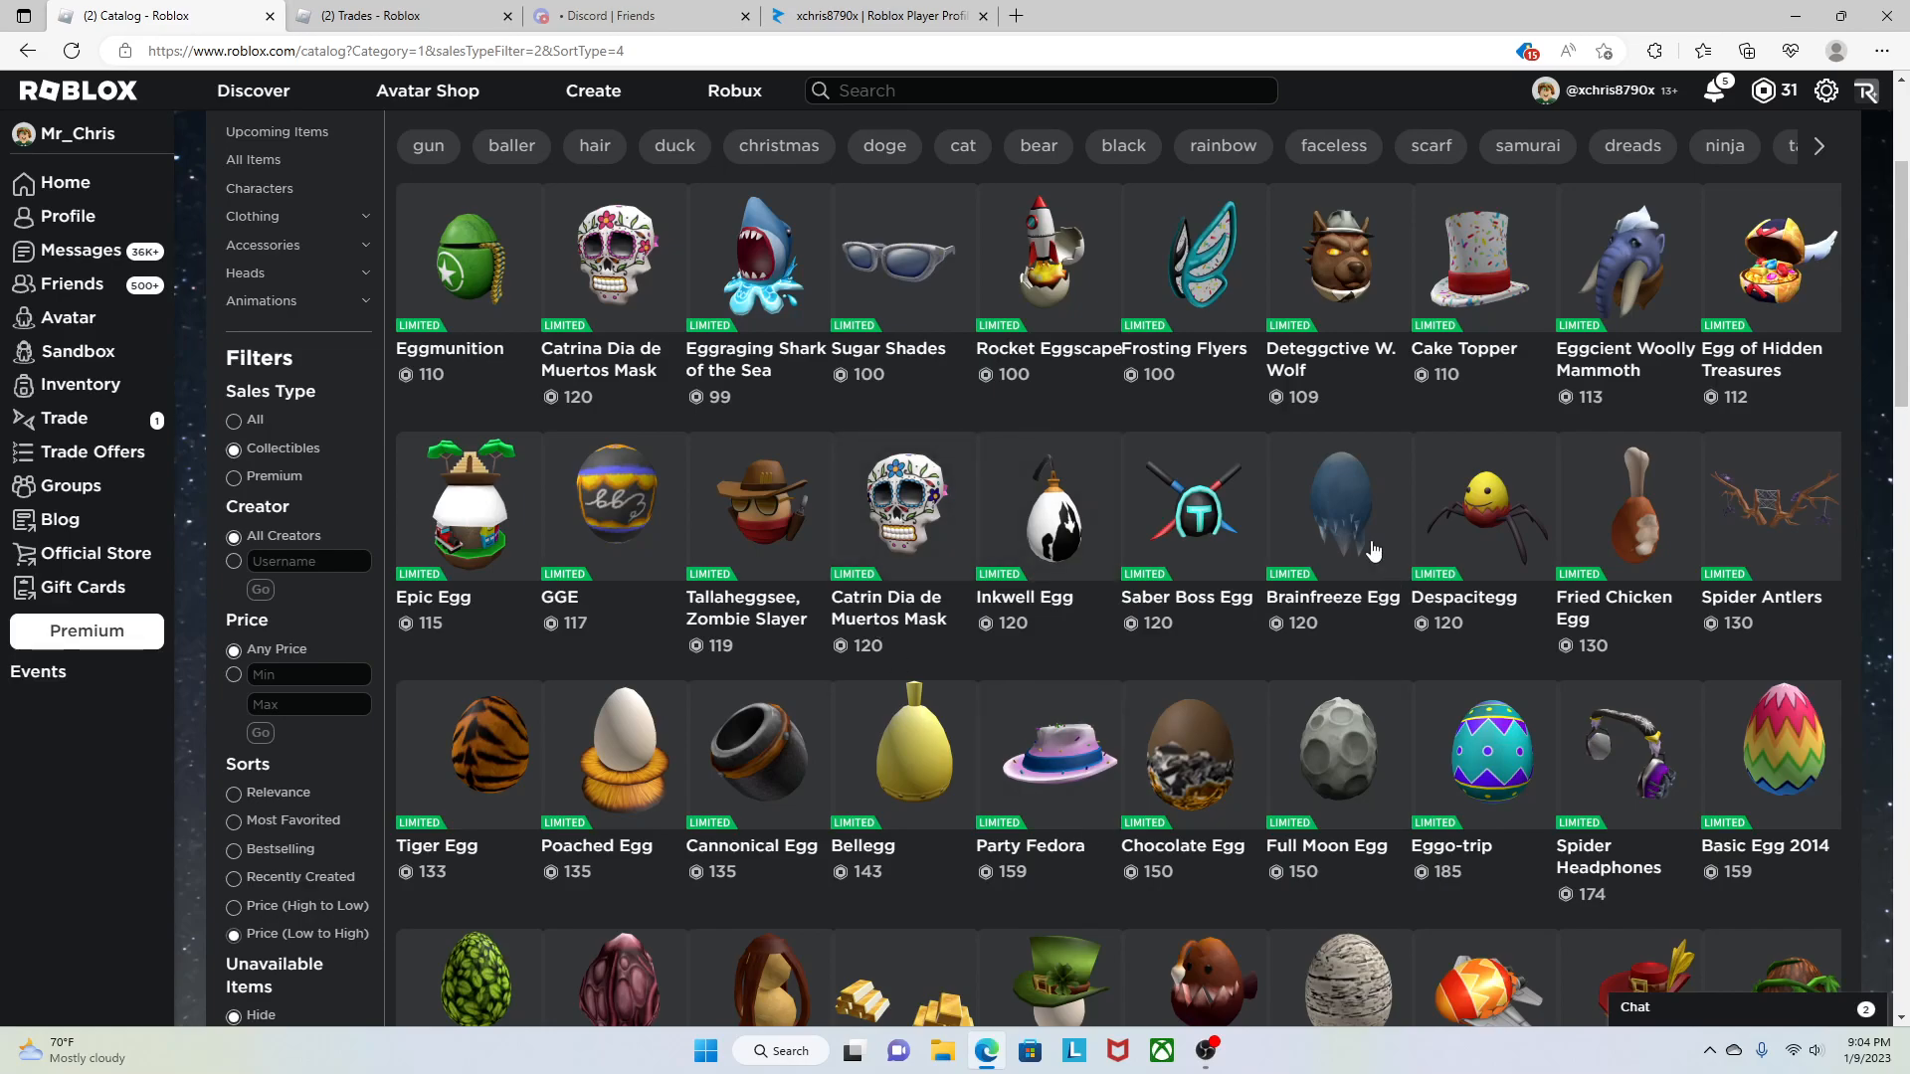
{"action": "mouse_move", "coordinate": [797, 667]}
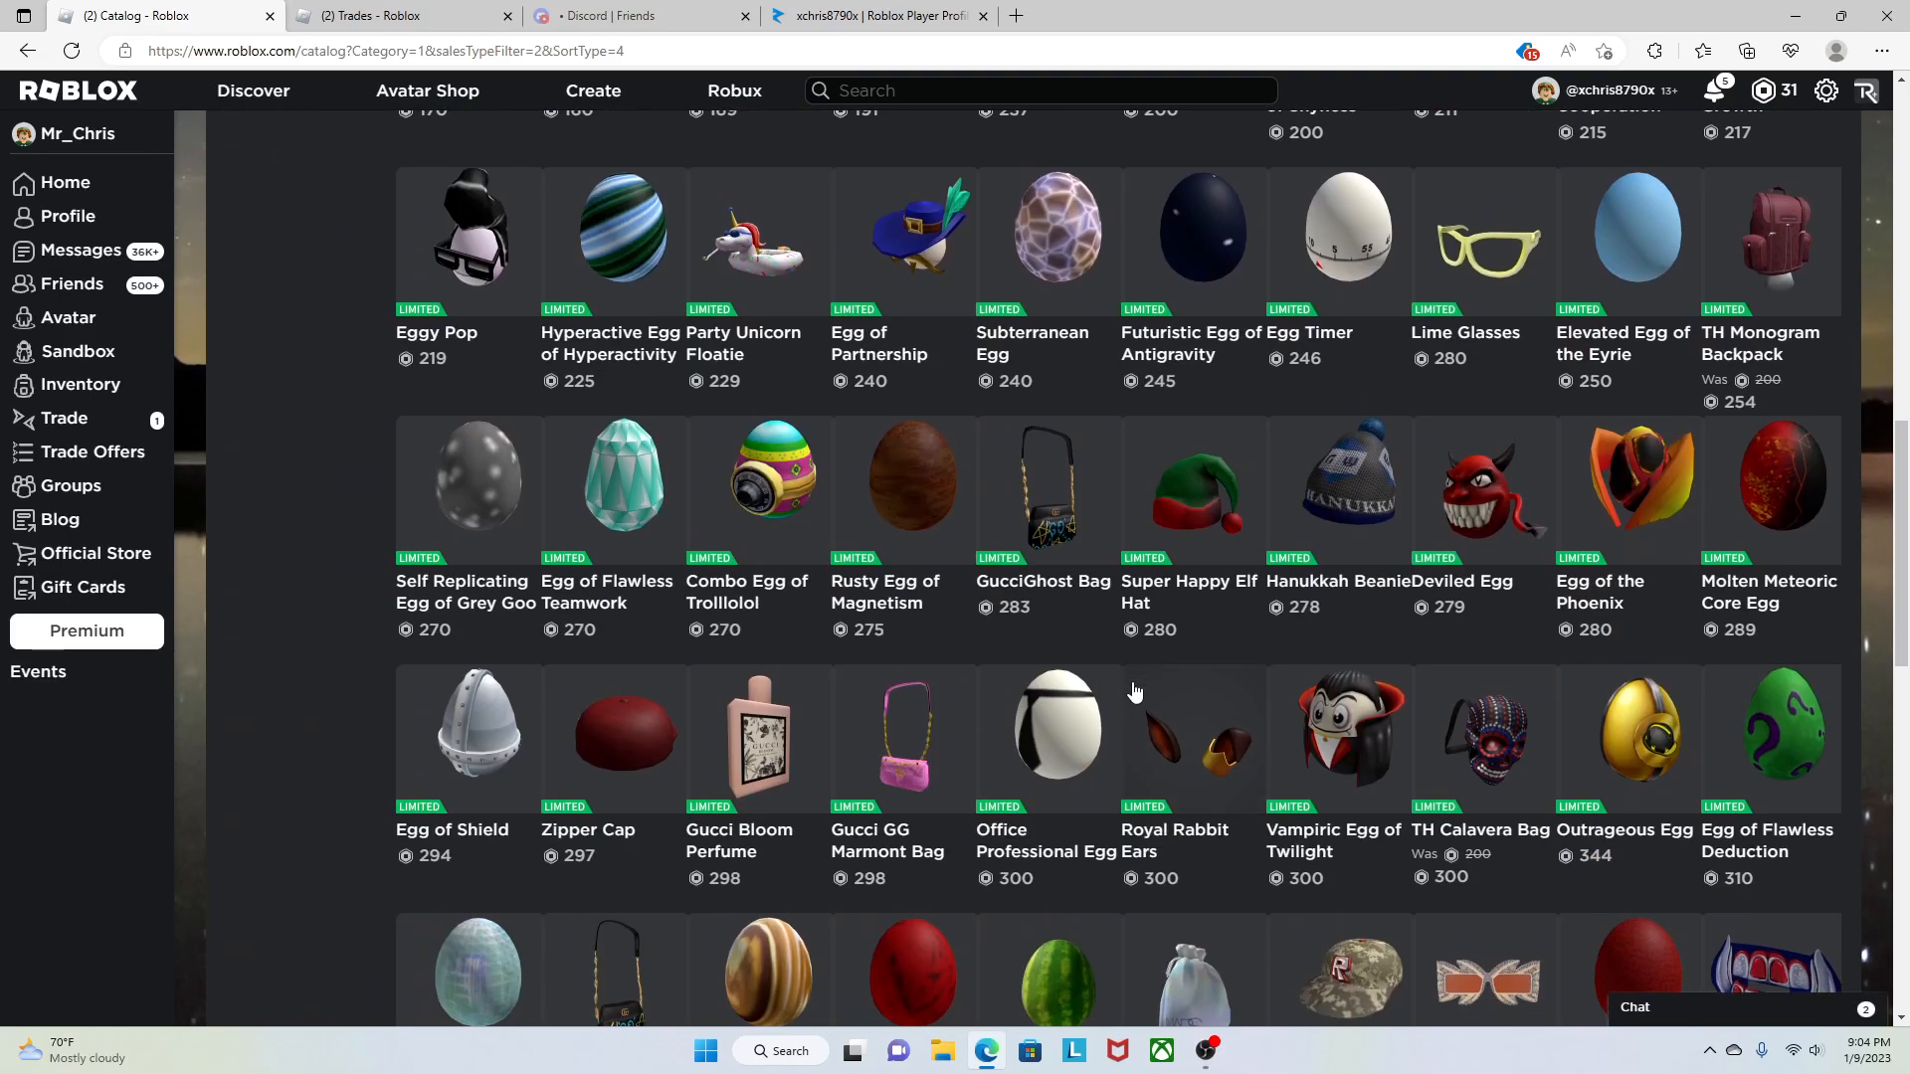
{"action": "scroll", "scroll_direction": "down", "scroll_amount": 3}
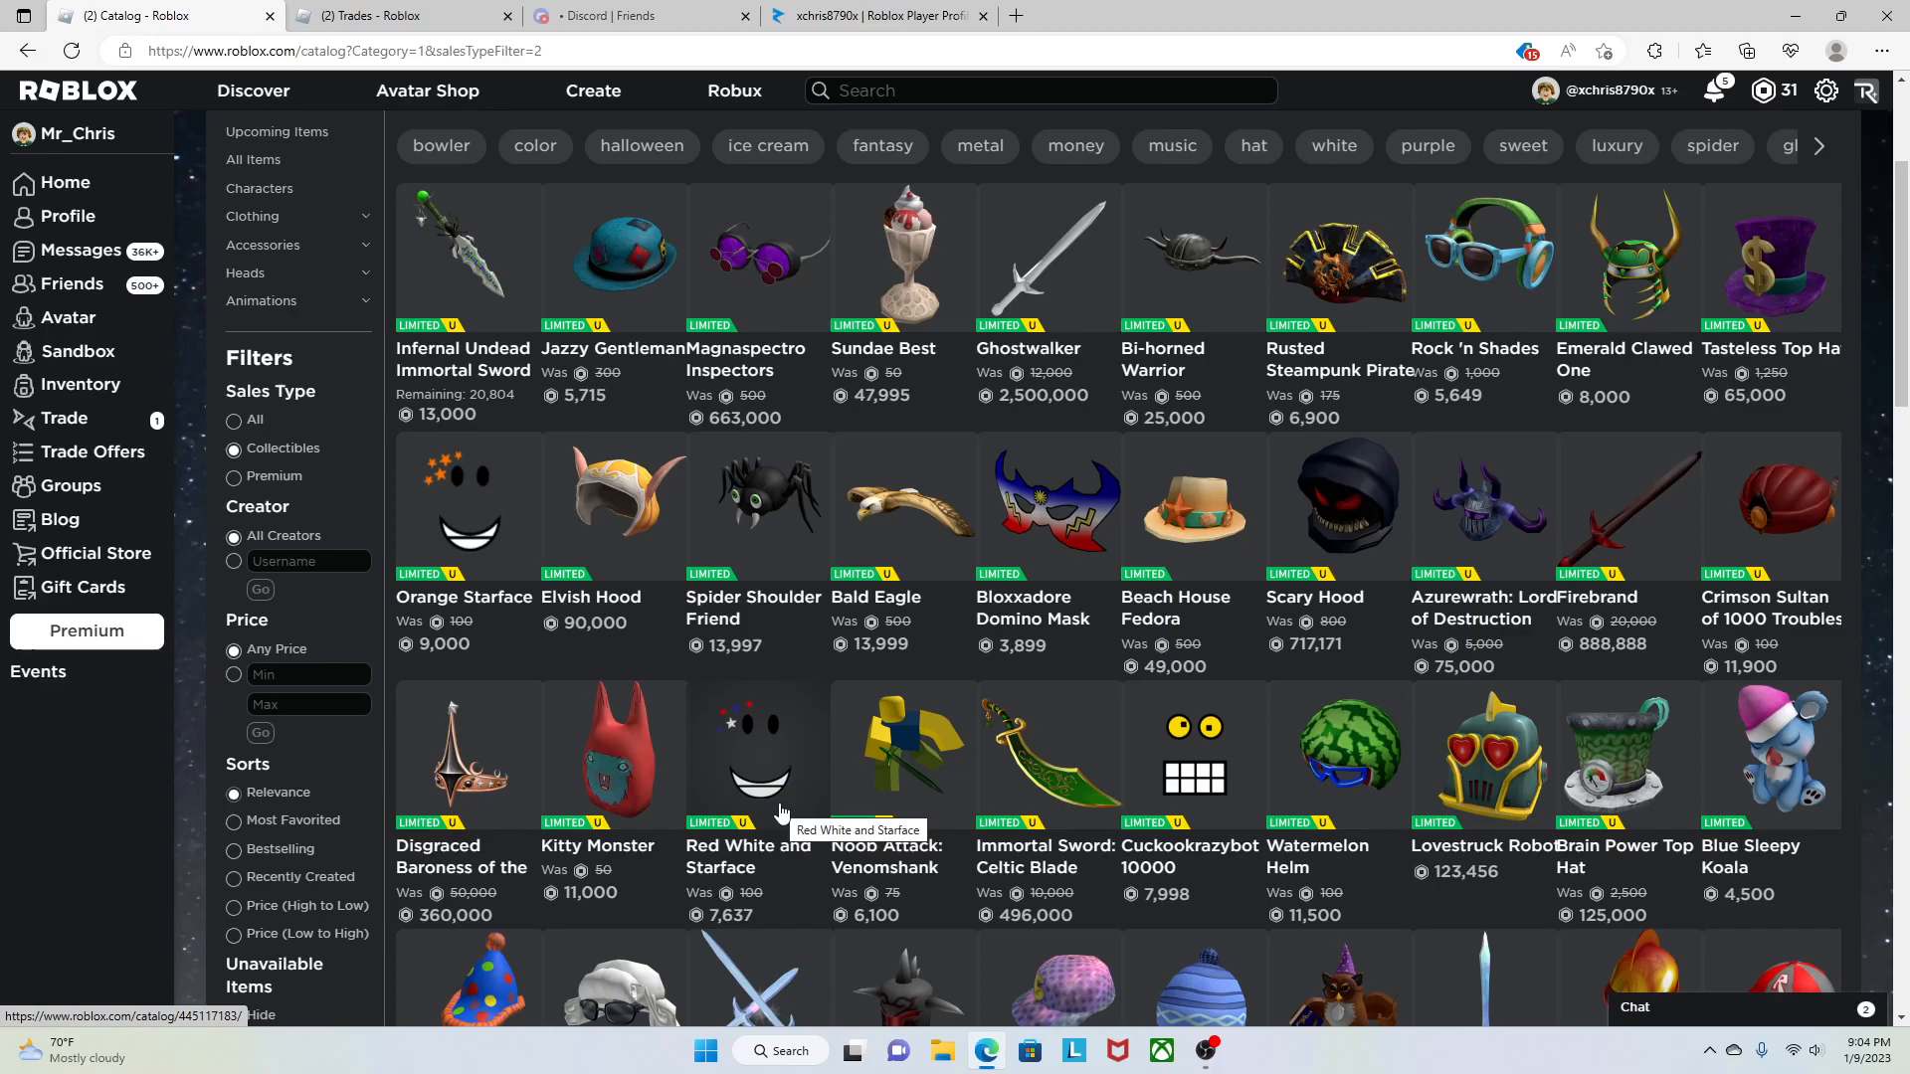
{"action": "mouse_move", "coordinate": [956, 677]}
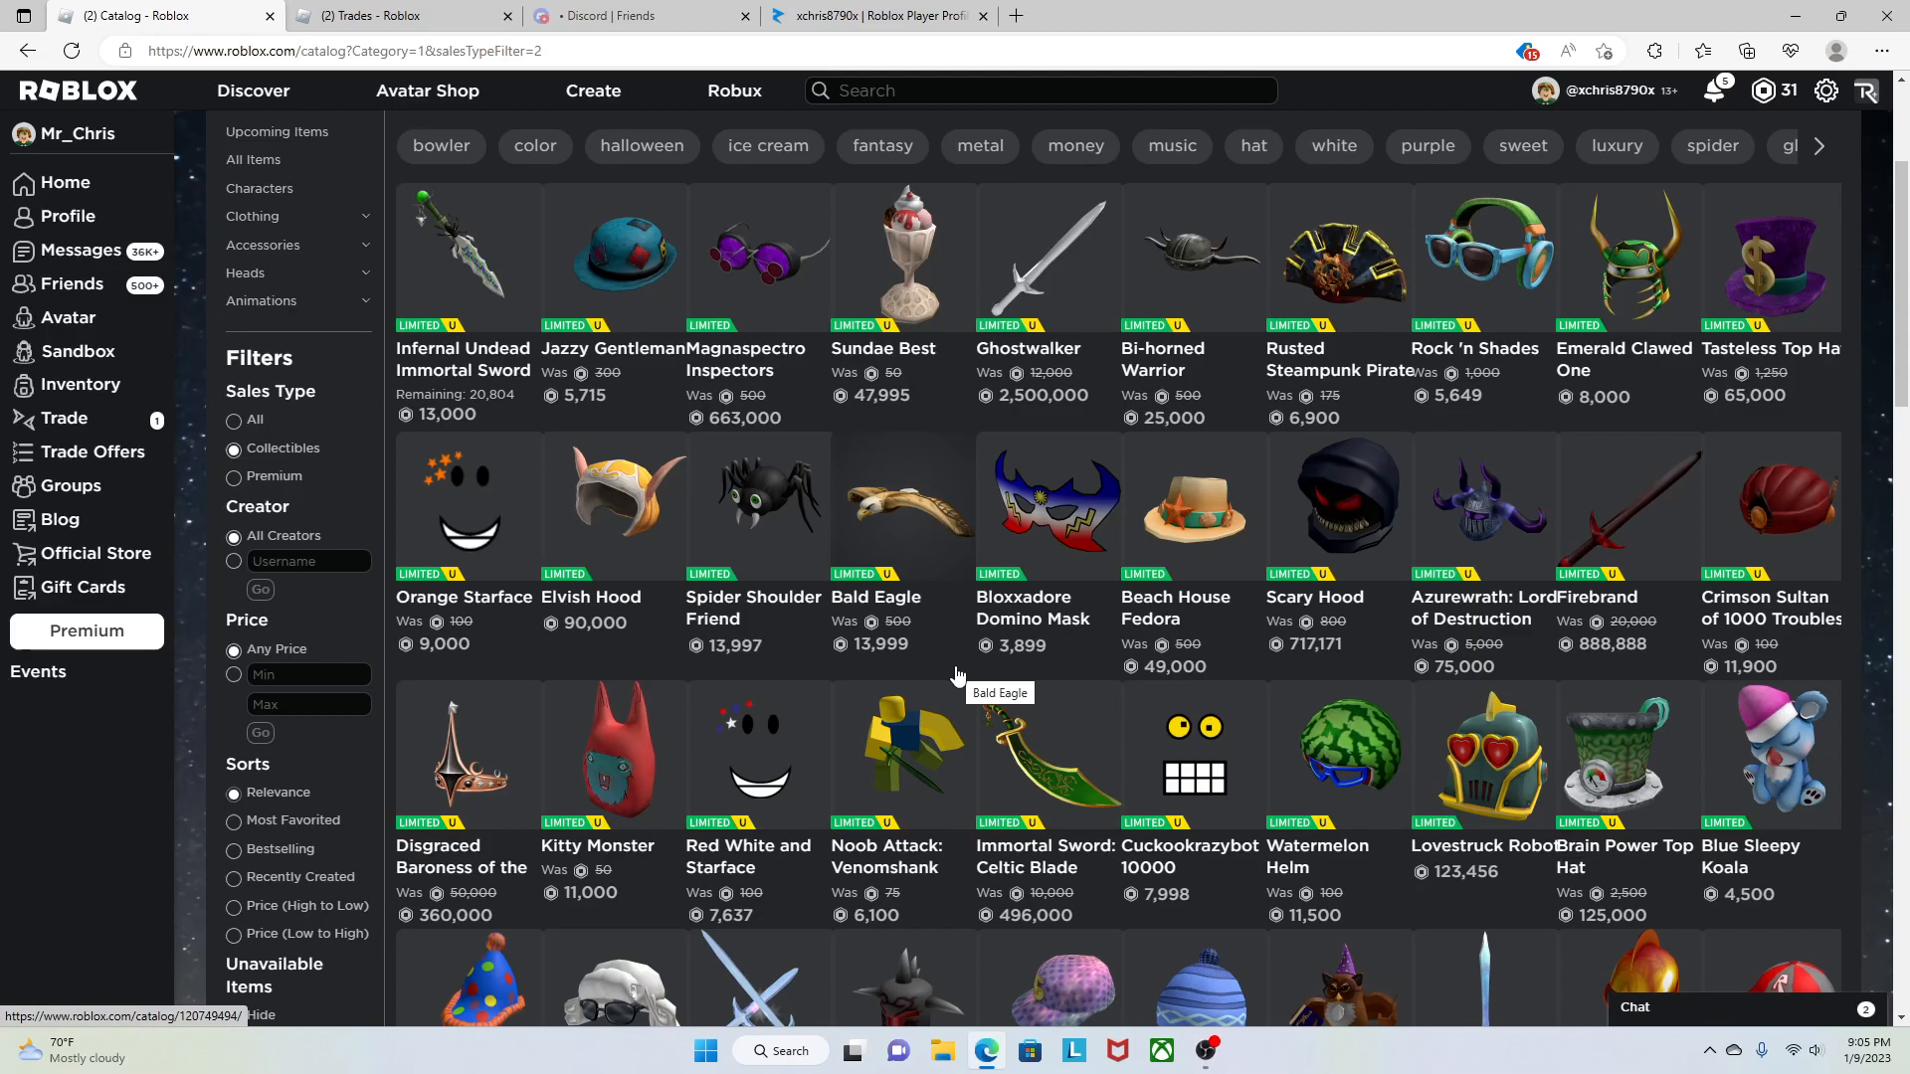
{"action": "mouse_move", "coordinate": [725, 710]}
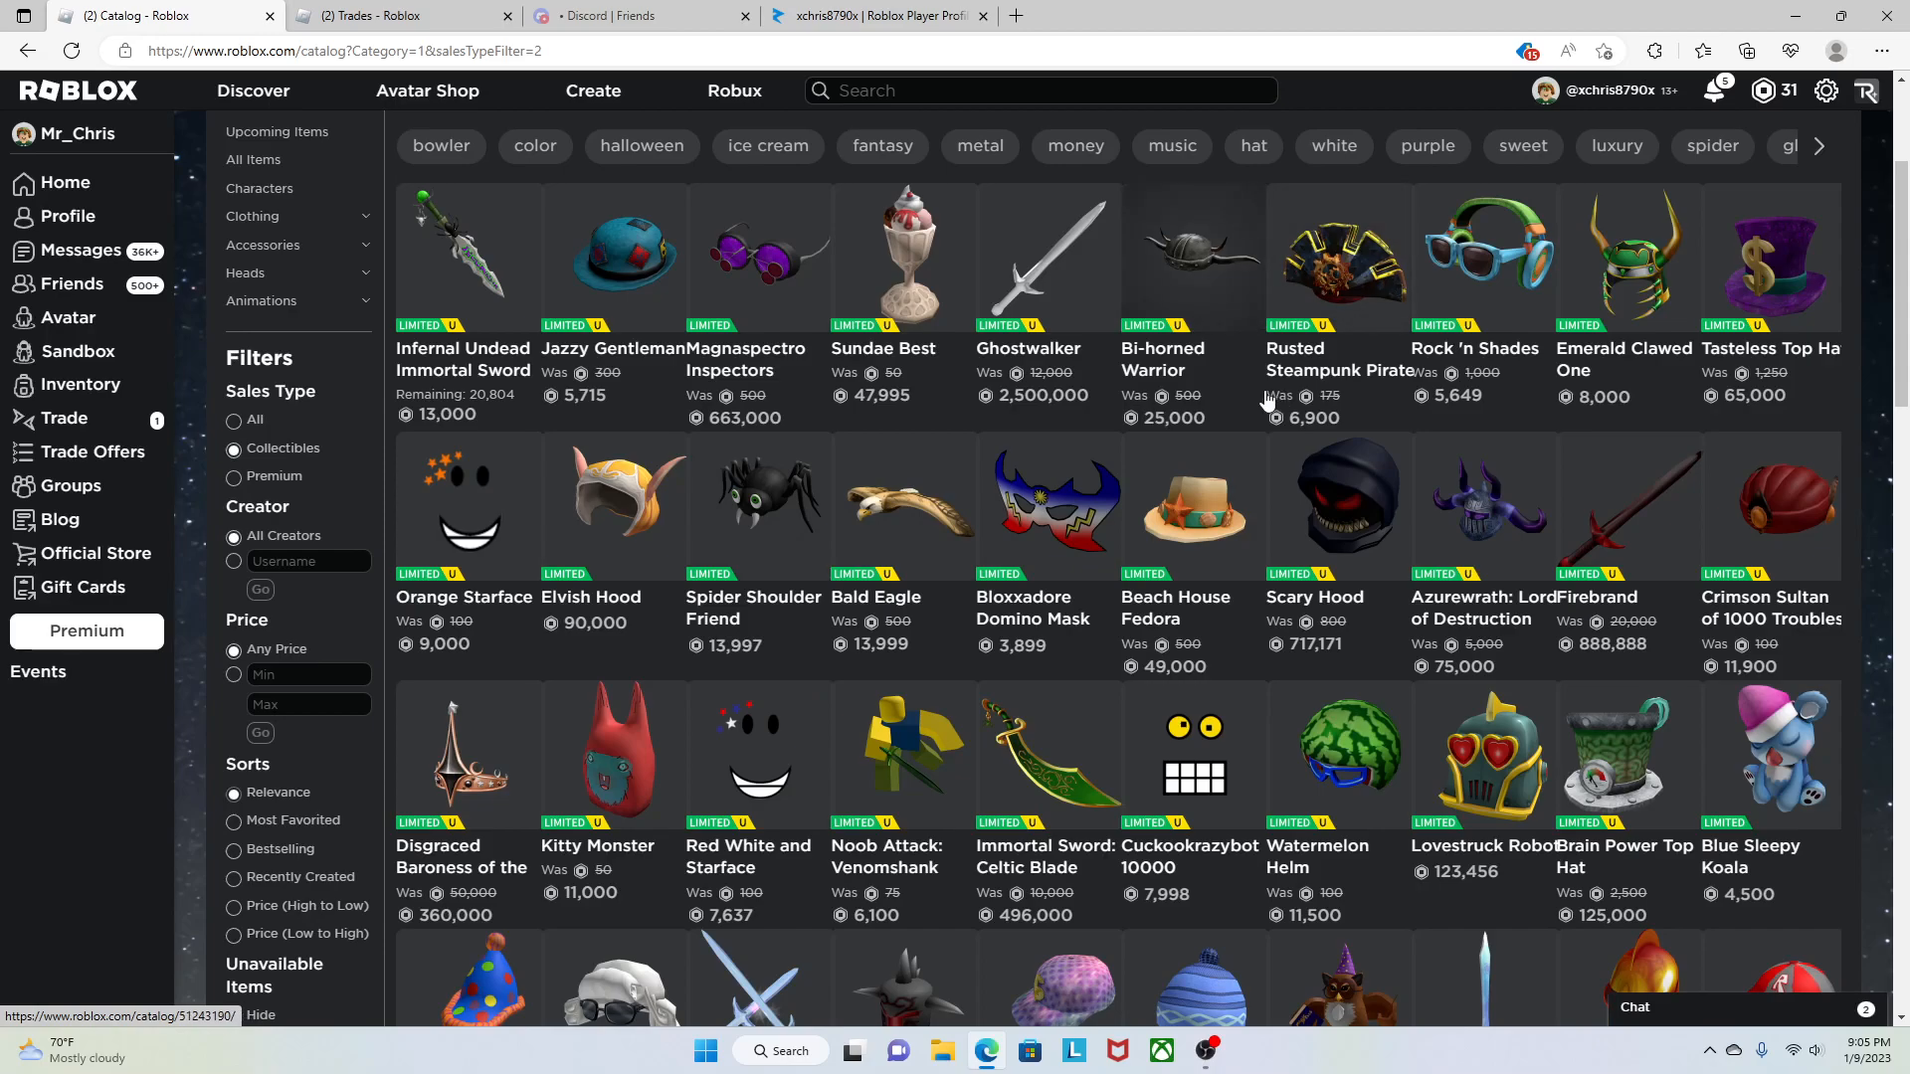
{"action": "mouse_move", "coordinate": [743, 761]}
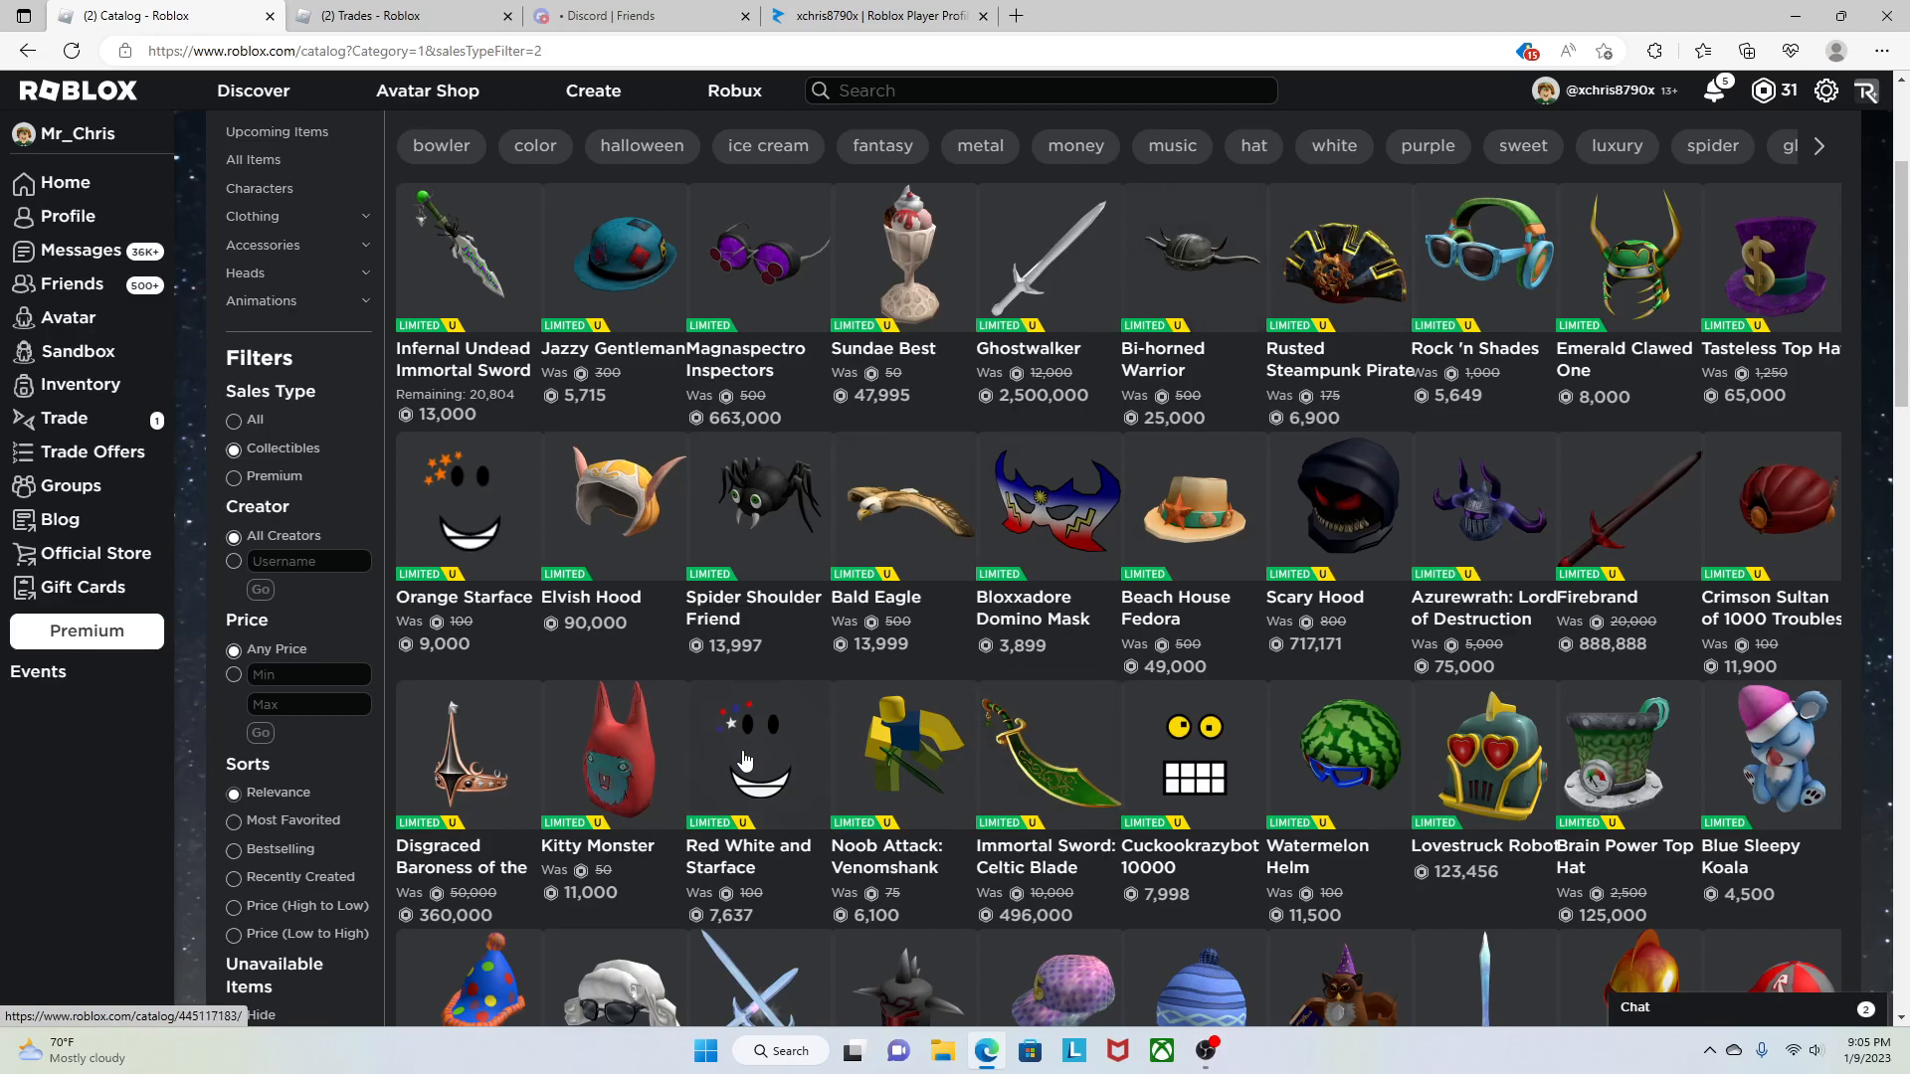
Scroll further down the relevance-sorted limiteds toward Dual Illumina, Crimson Warlord and Frostbrand.
{"action": "scroll", "scroll_direction": "down", "scroll_amount": 3}
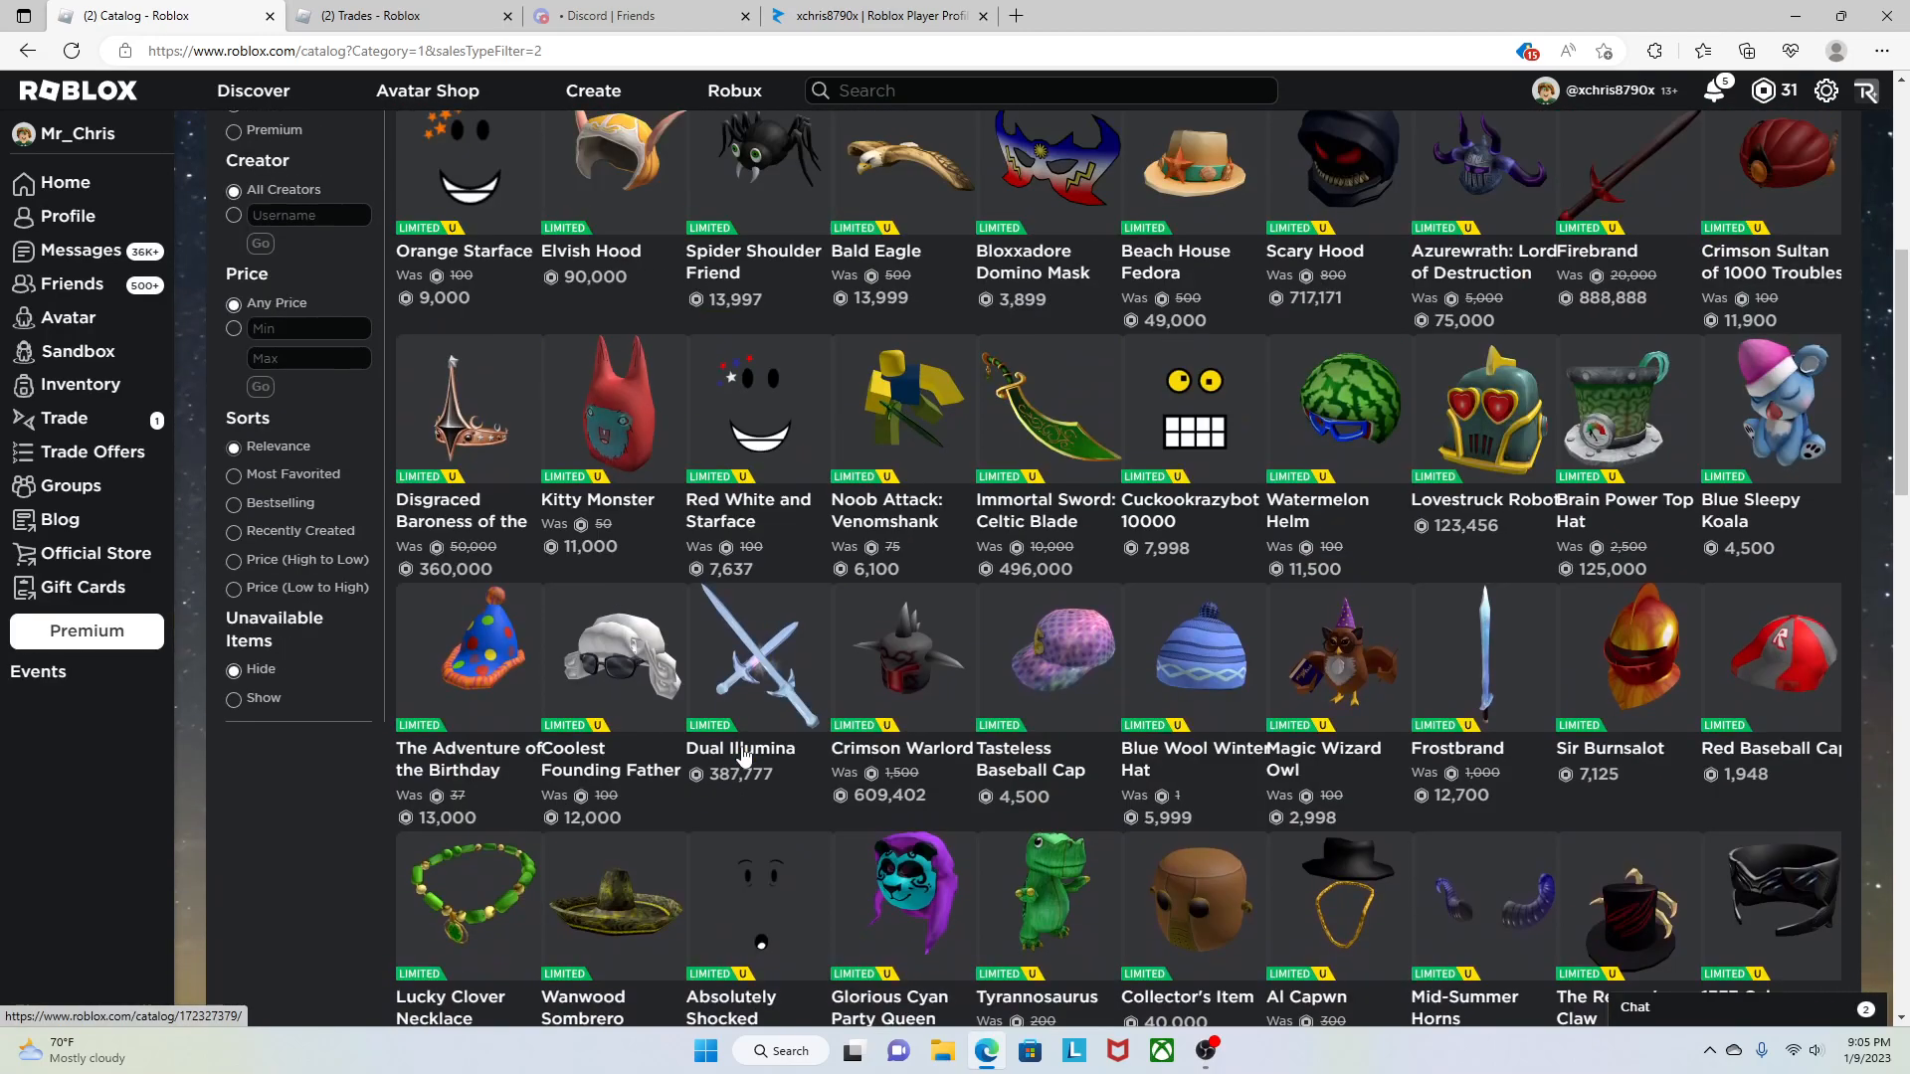